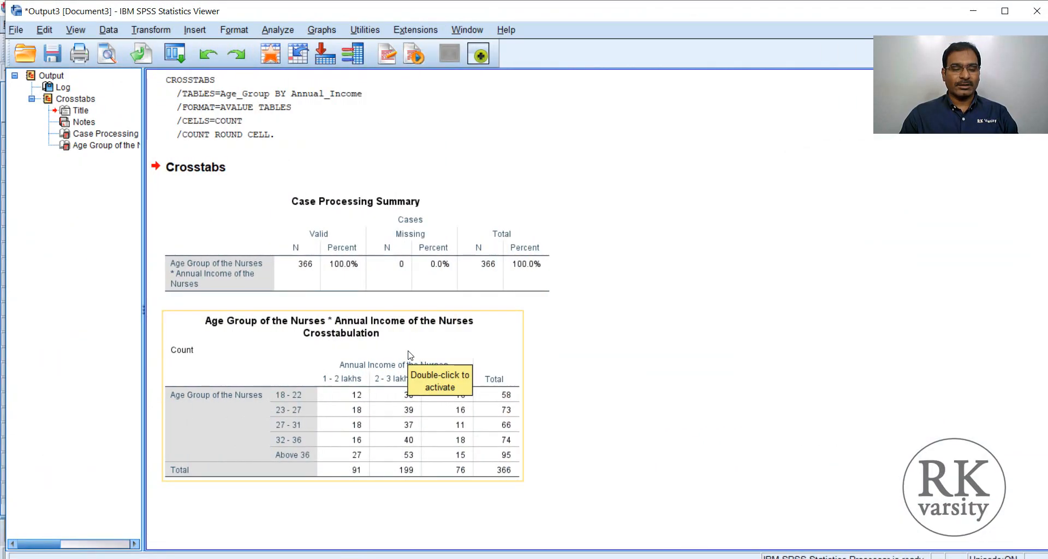
pyautogui.moveTo(227, 338)
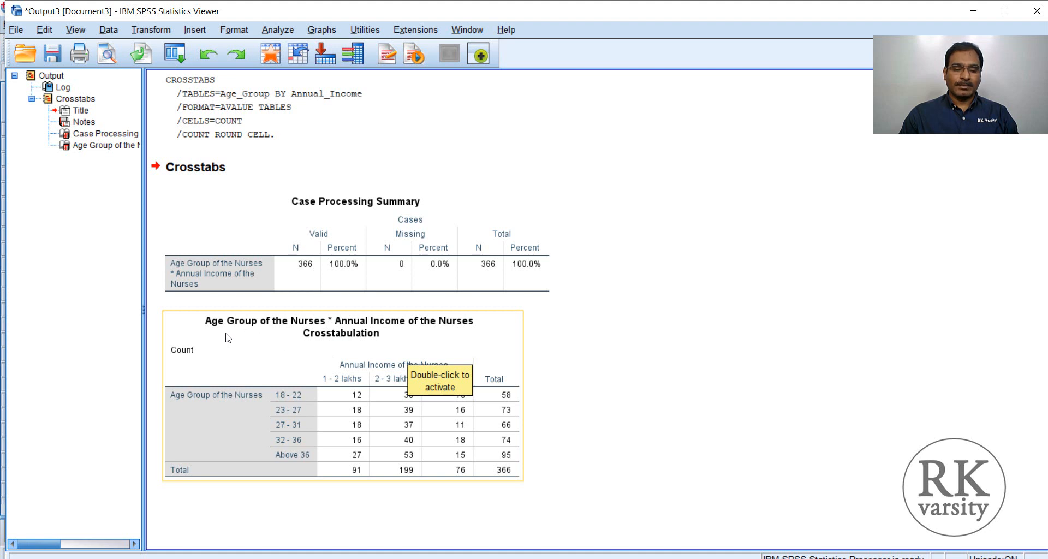
pyautogui.moveTo(279, 336)
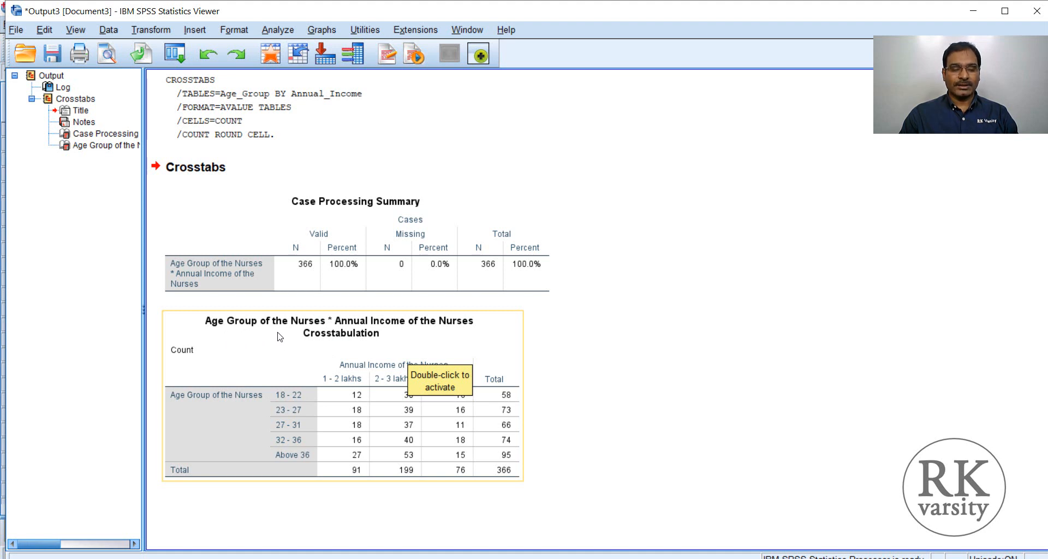
pyautogui.moveTo(672, 375)
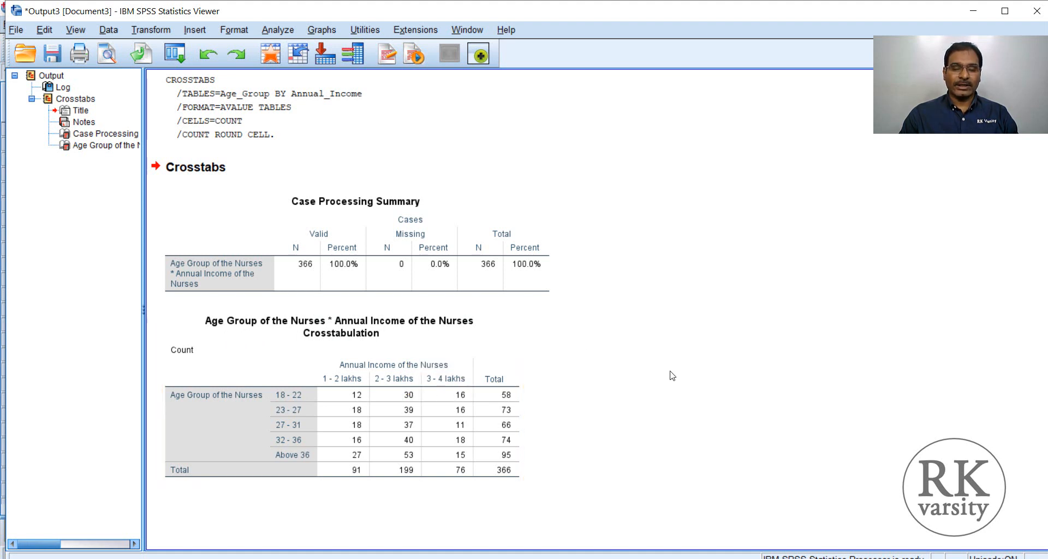
# Step: Select the Age Group of the Nurses * Annual Income crosstab in the SPSS Viewer
pyautogui.click(343, 395)
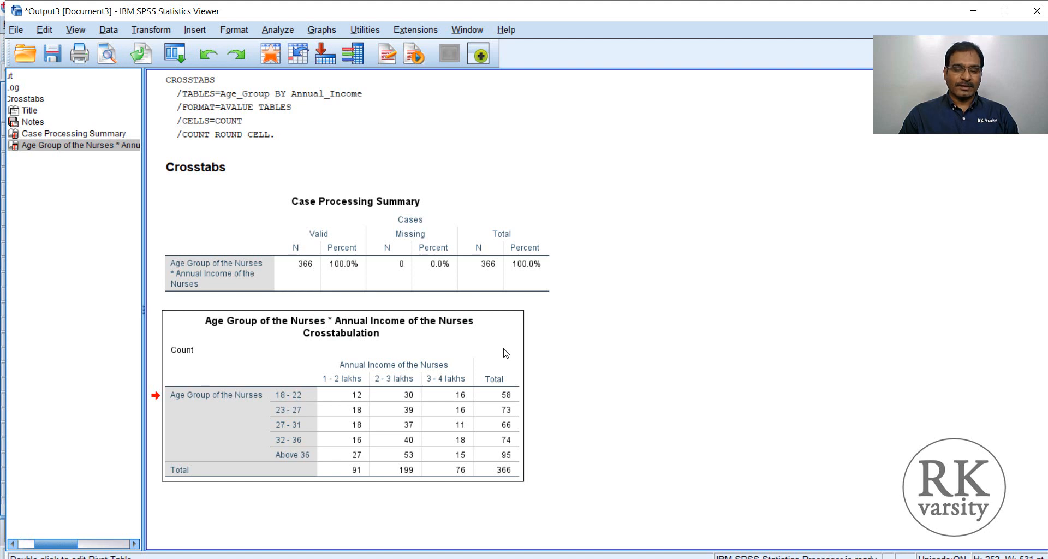
pyautogui.moveTo(495, 353)
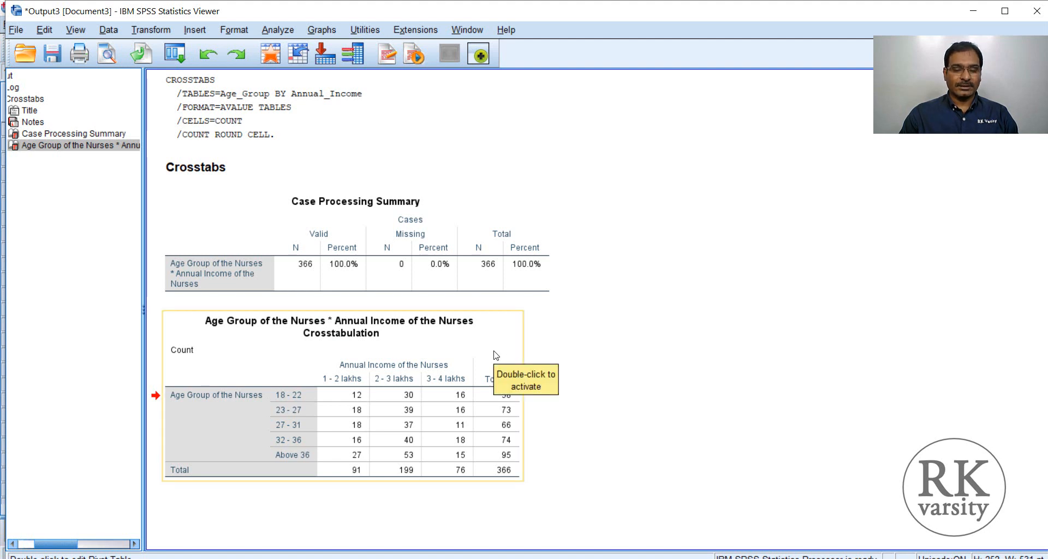
pyautogui.moveTo(489, 347)
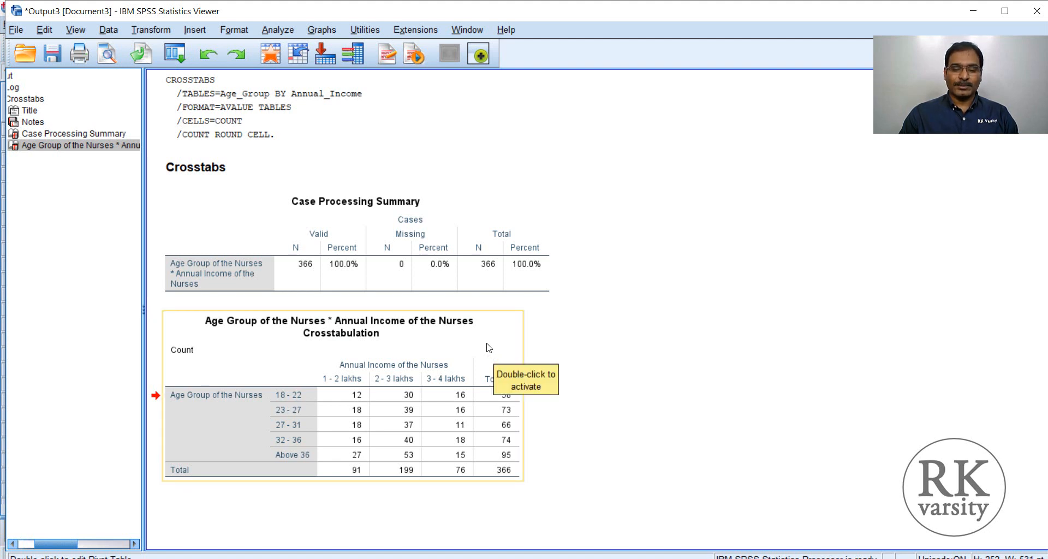
# Step: Copy the crosstab table as an Excel Worksheet (BIFF)
pyautogui.rightClick(488, 348)
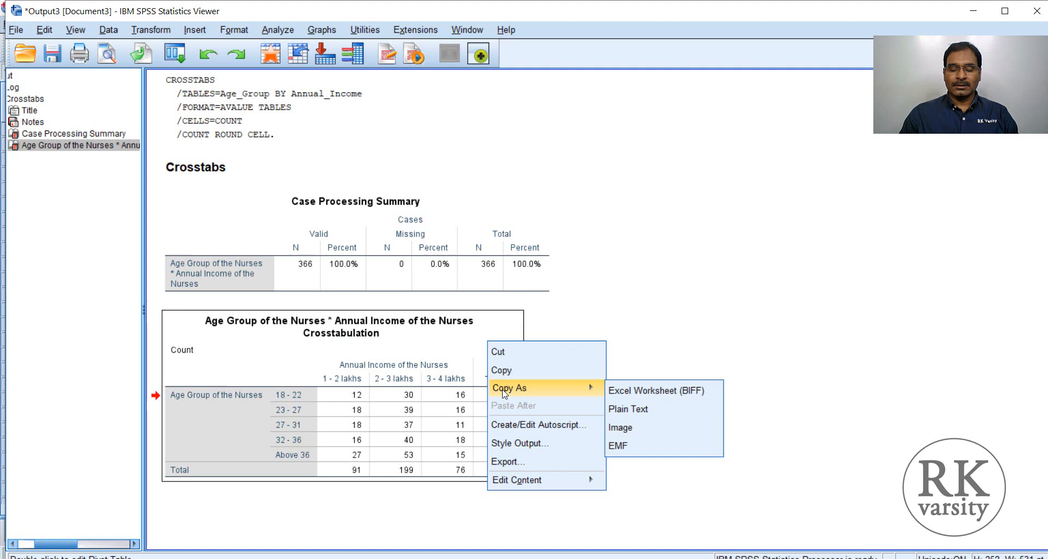
pyautogui.moveTo(640, 394)
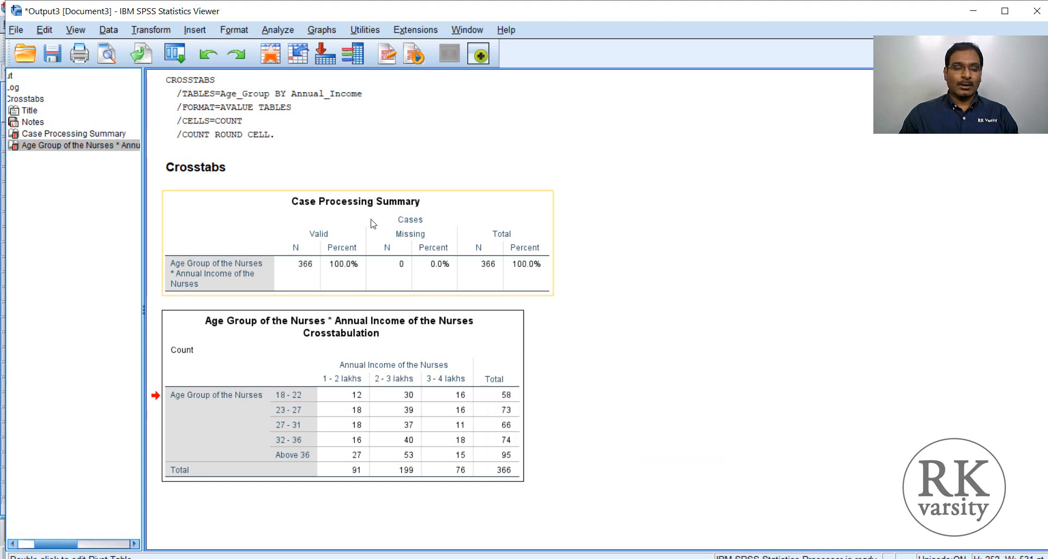
pyautogui.click(331, 345)
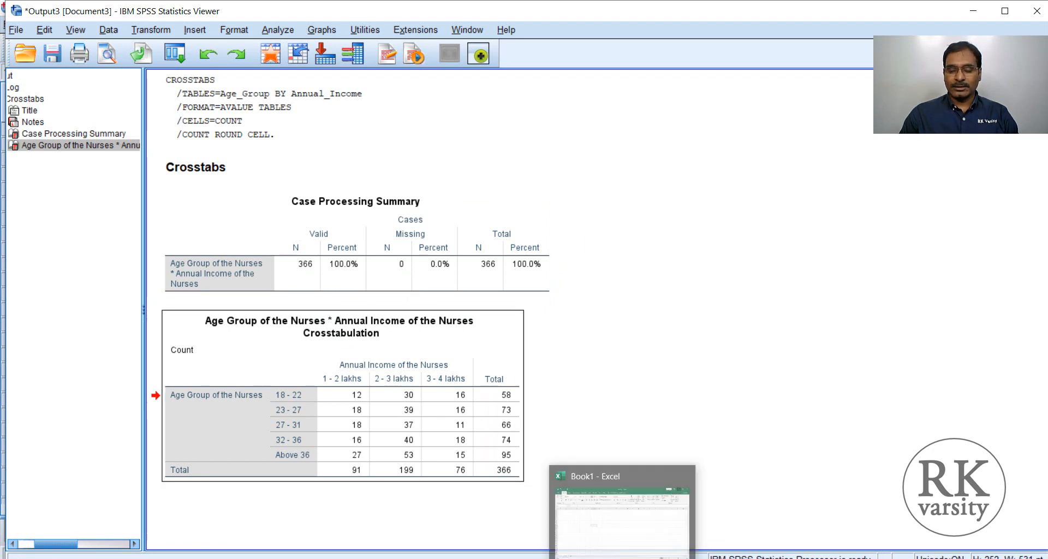
# Step: Paste the crosstab into Book1 Sheet1 at cell I5, then deselect it
pyautogui.click(622, 509)
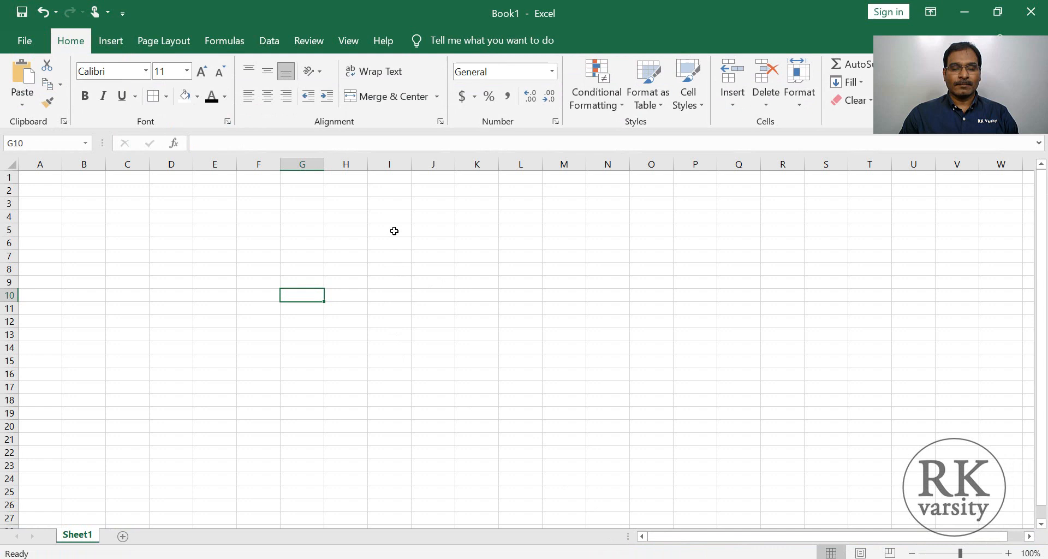
pyautogui.click(389, 230)
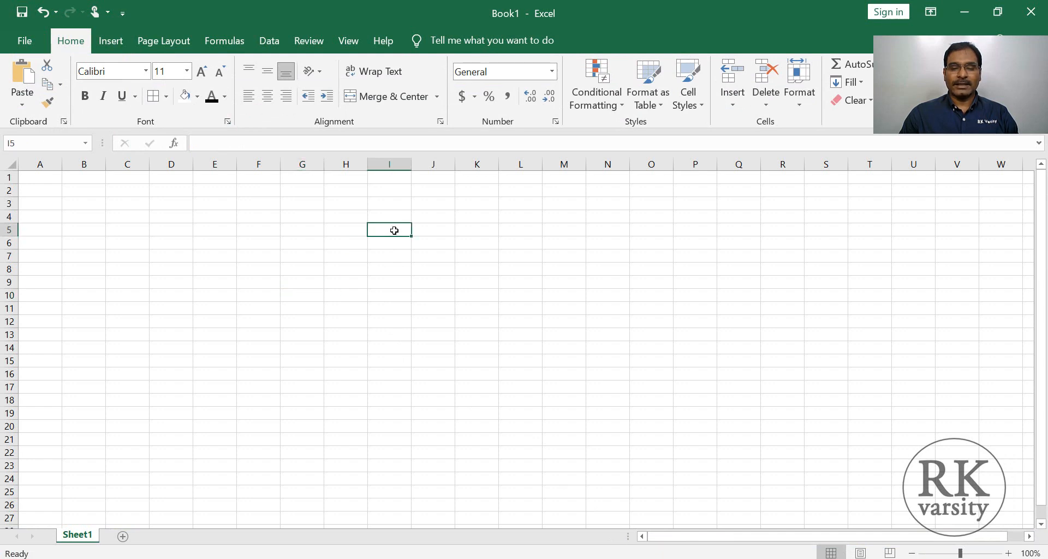
pyautogui.rightClick(389, 230)
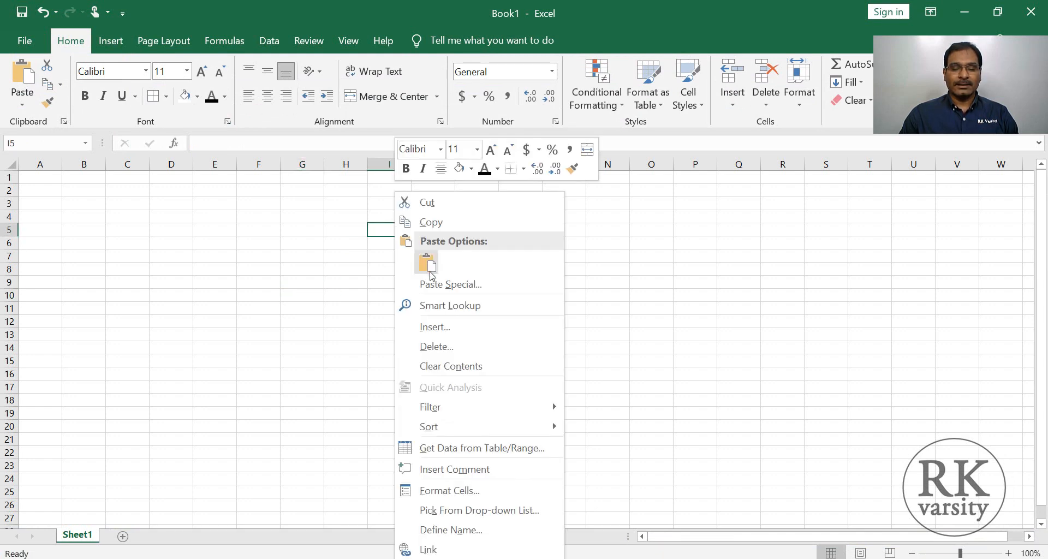
pyautogui.click(427, 262)
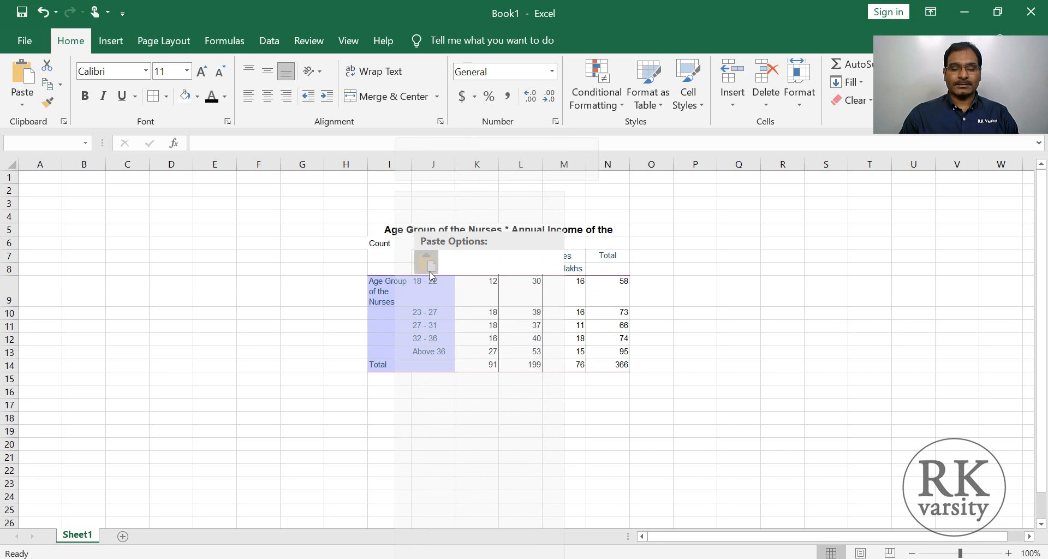
pyautogui.click(782, 353)
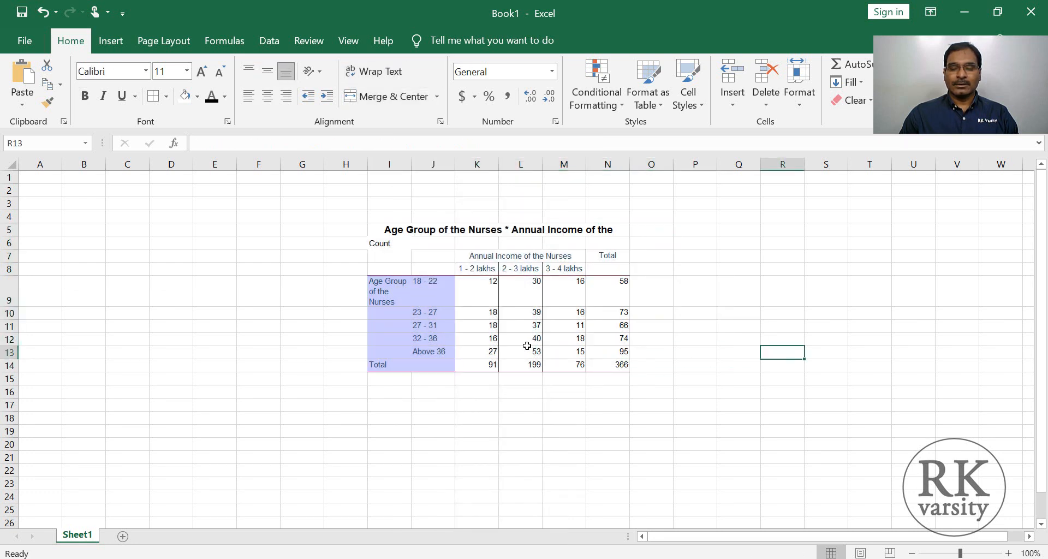
pyautogui.moveTo(460, 300)
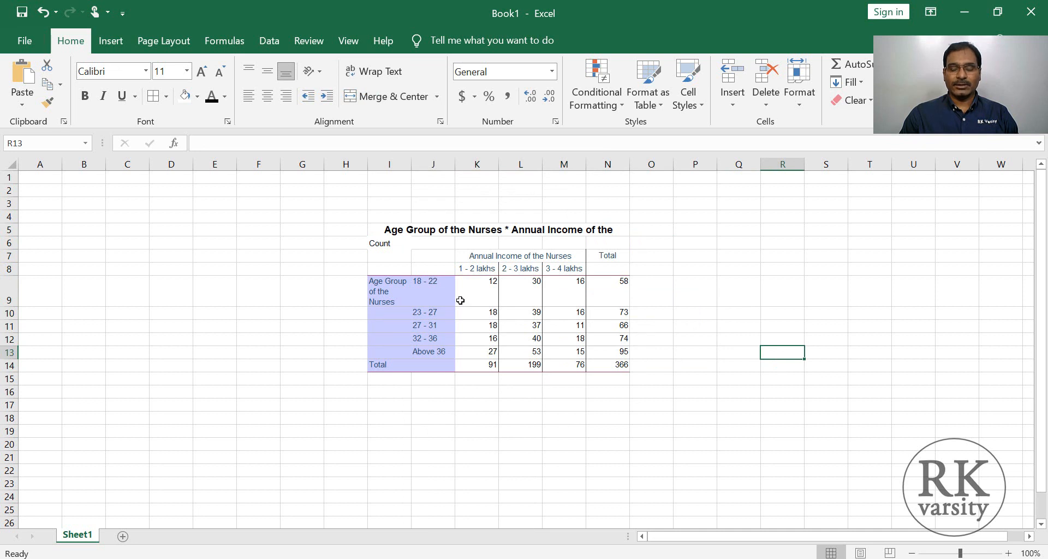
# Step: Delete row 6, the Count row, from the pasted crosstab
pyautogui.click(476, 378)
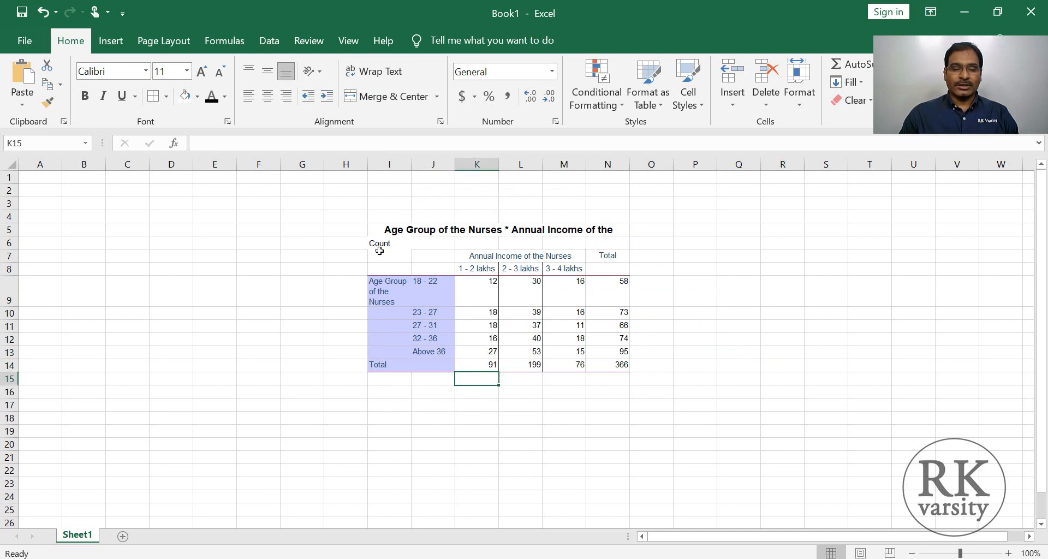
pyautogui.click(389, 243)
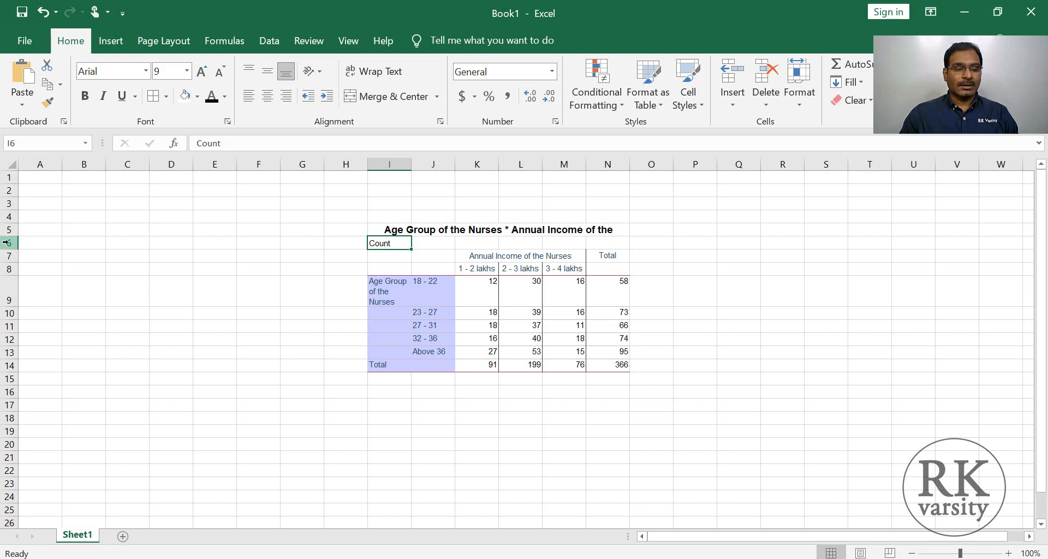
pyautogui.rightClick(9, 243)
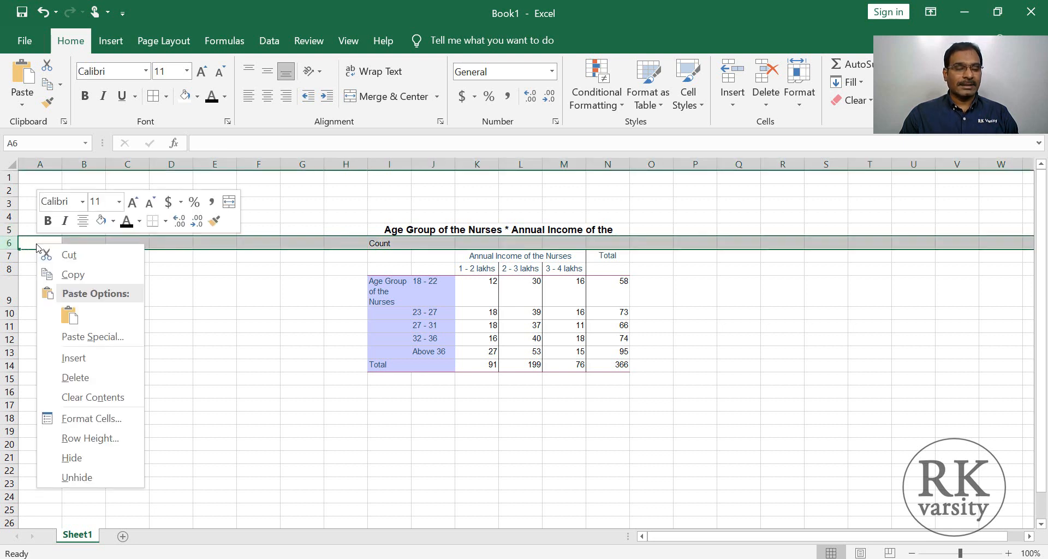
pyautogui.moveTo(75, 377)
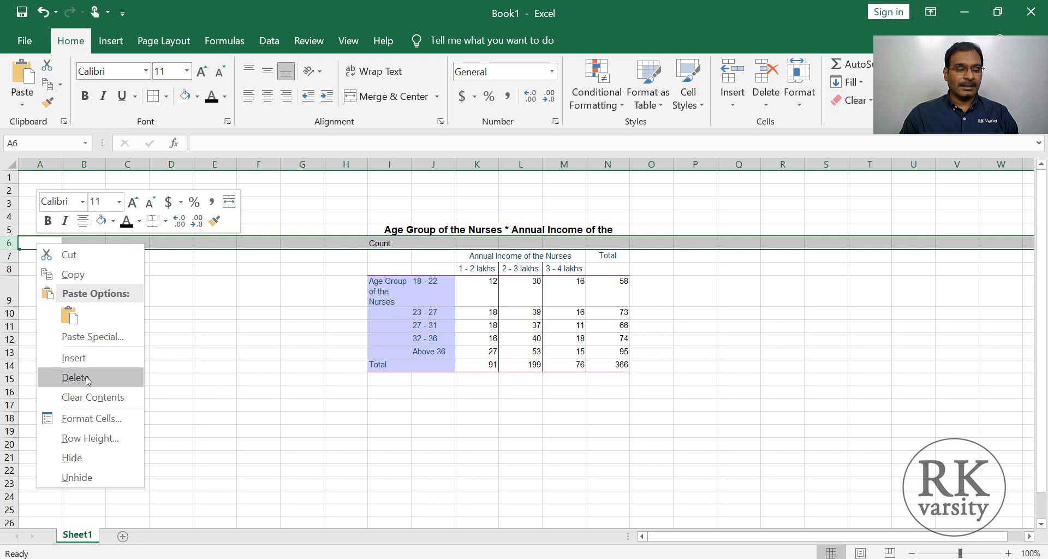
pyautogui.click(75, 377)
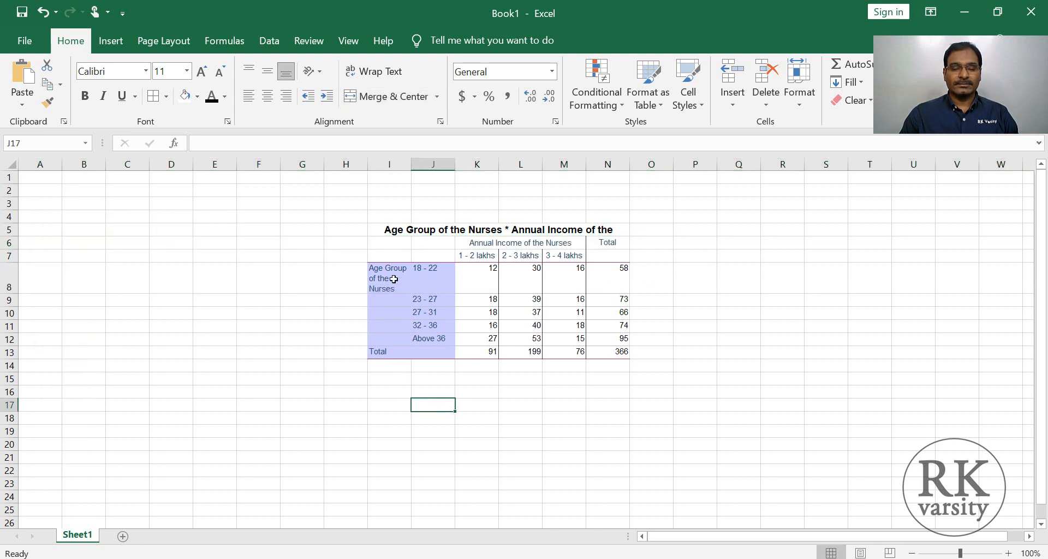
pyautogui.moveTo(519, 286)
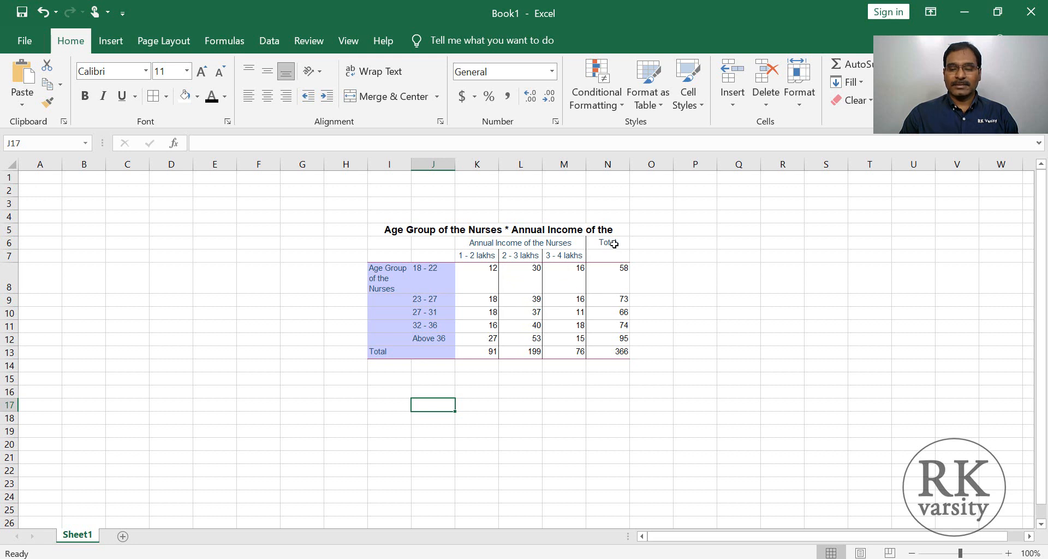
# Step: Move the Total header from N6 down to N7
pyautogui.click(607, 242)
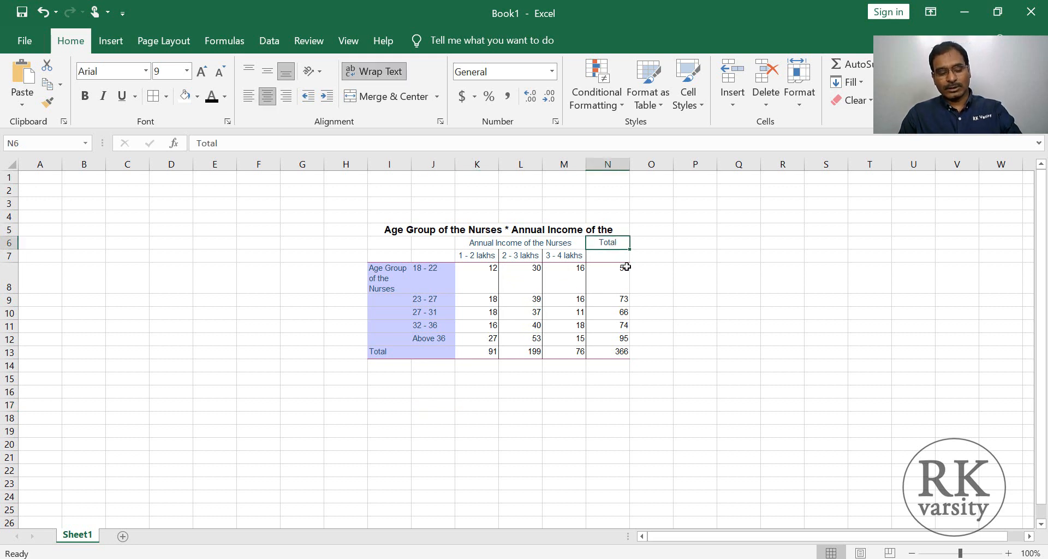
pyautogui.click(608, 258)
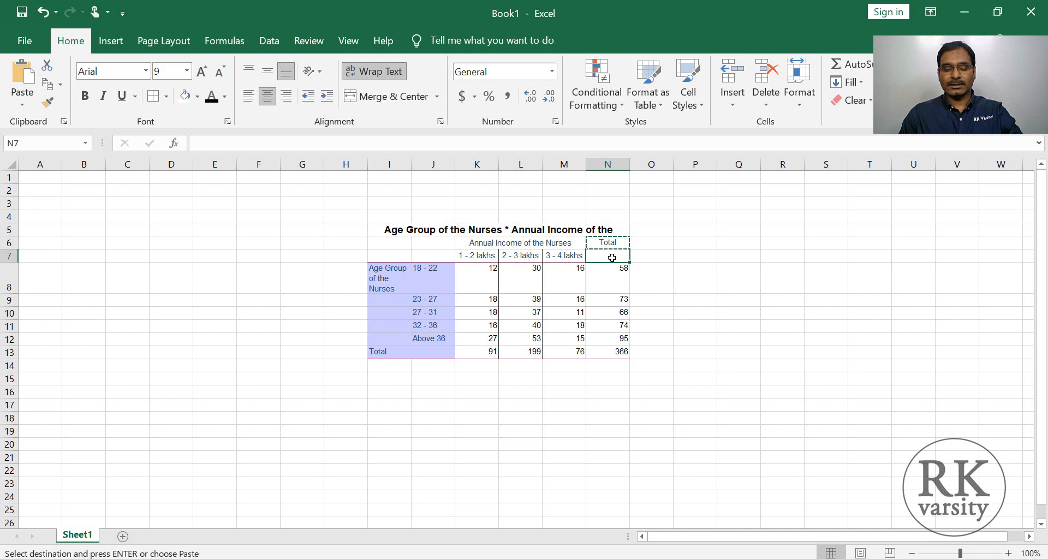
pyautogui.click(695, 255)
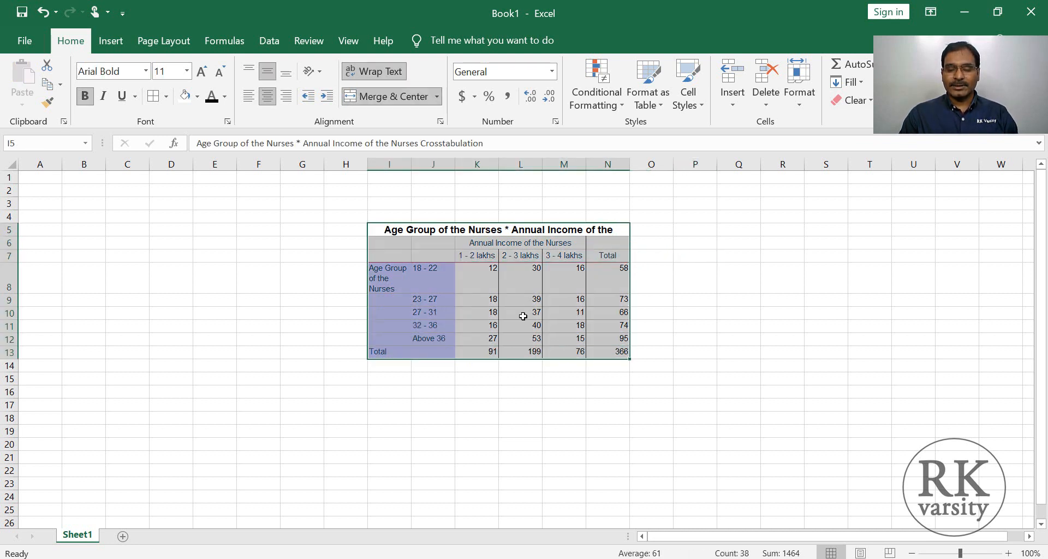
# Step: Add all borders and replace the label cells' purple fill with grey shading
pyautogui.click(153, 96)
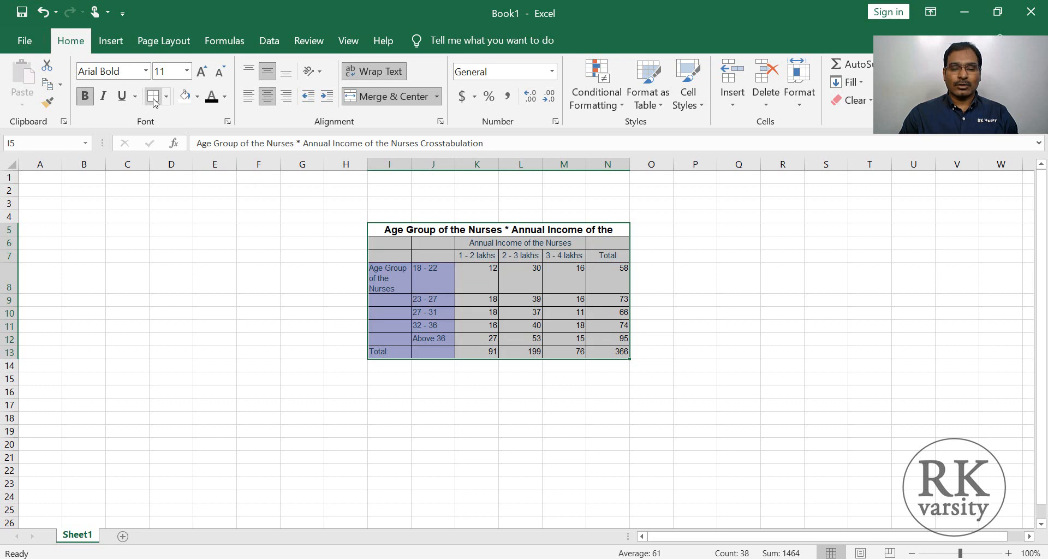
pyautogui.click(739, 326)
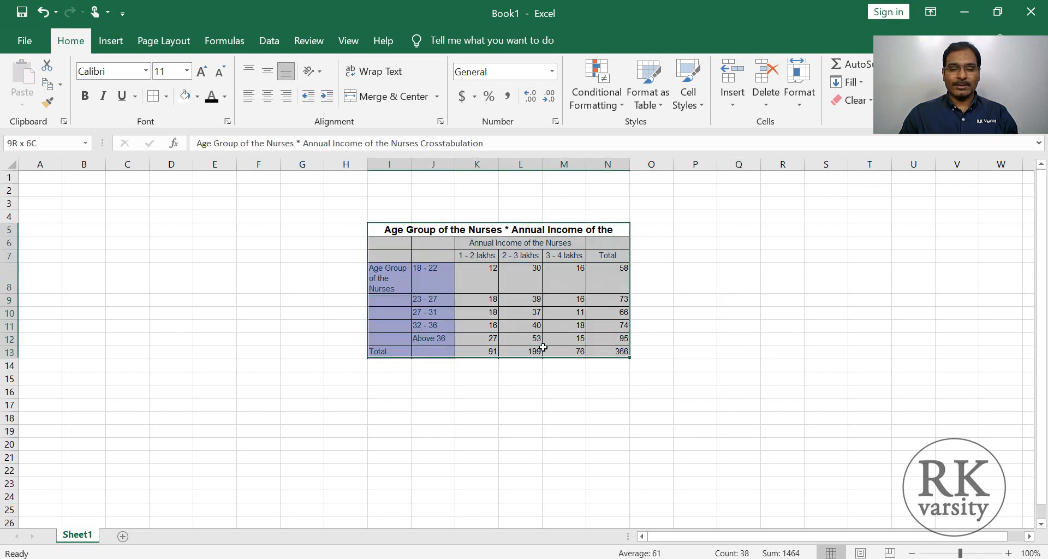
pyautogui.click(199, 96)
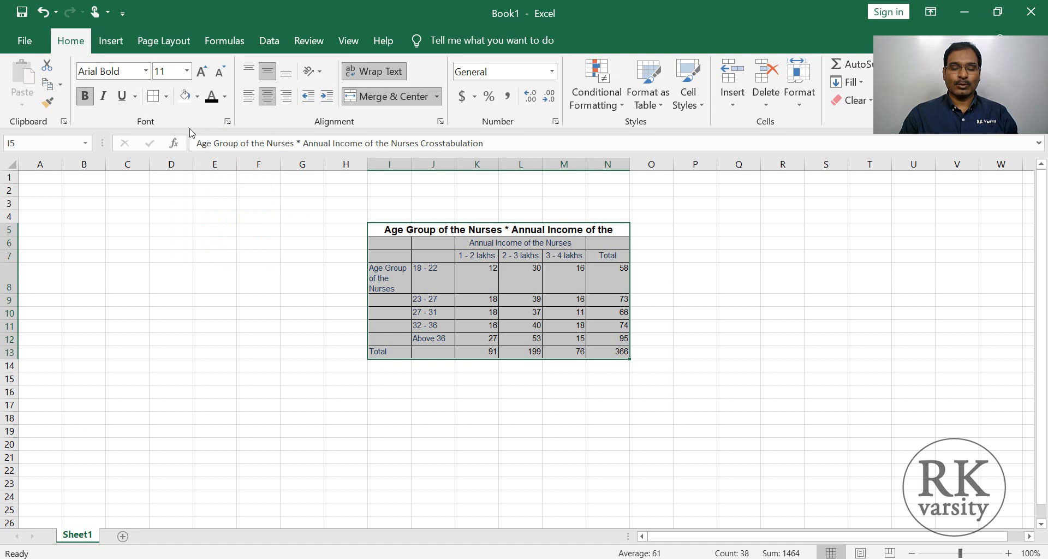
pyautogui.click(224, 96)
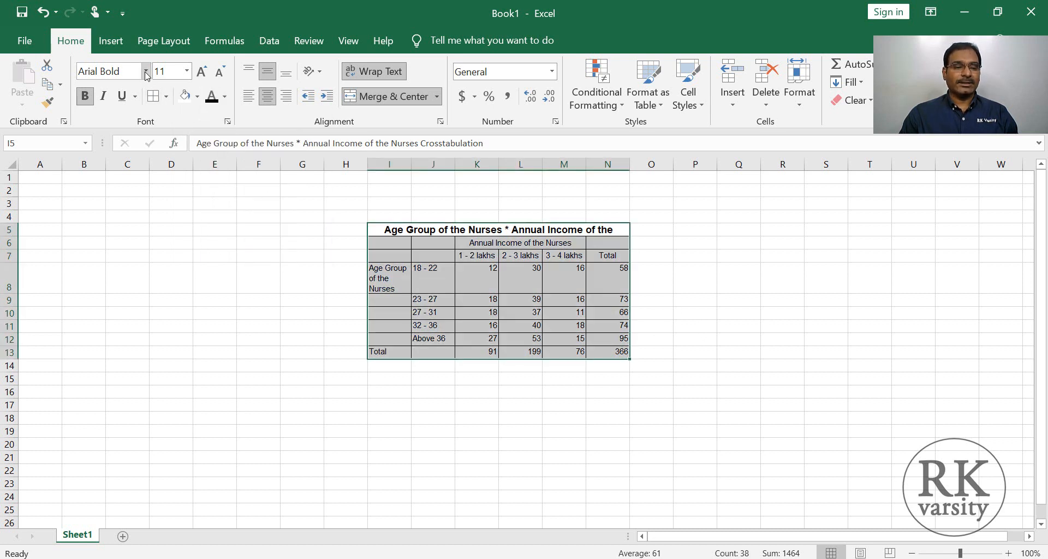
# Step: Set the table text to Adobe Caslon, size 10
pyautogui.click(146, 71)
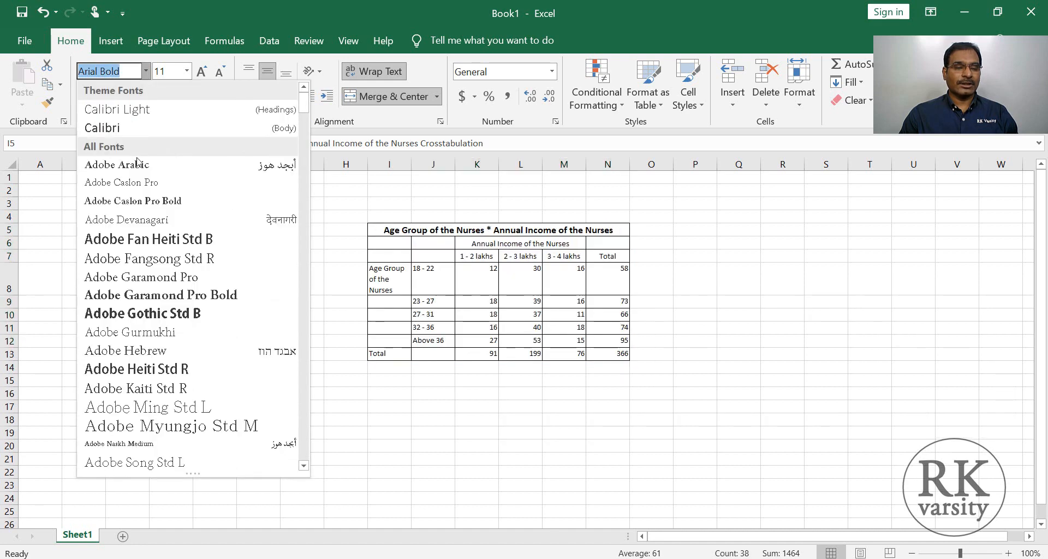
pyautogui.click(122, 181)
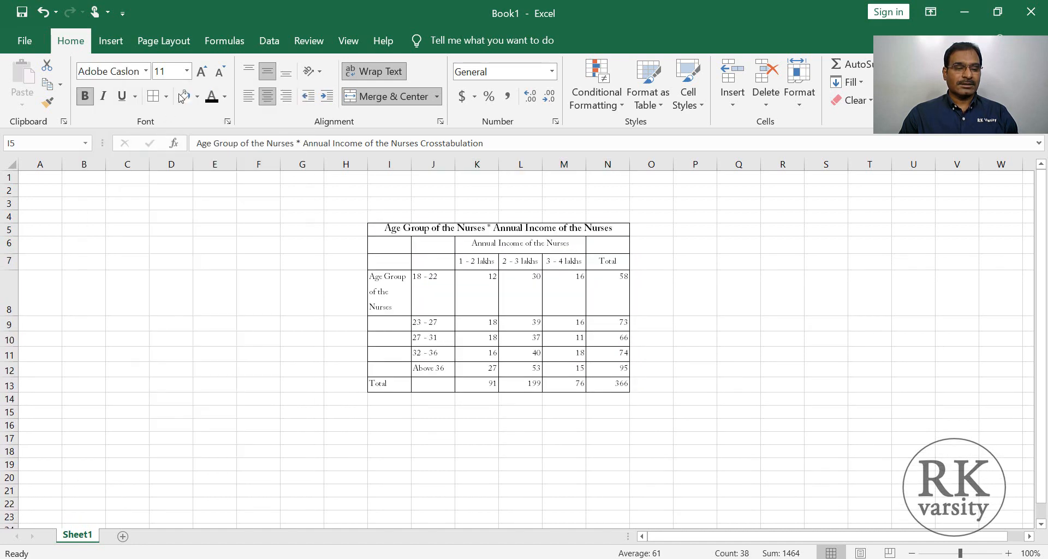
pyautogui.click(186, 71)
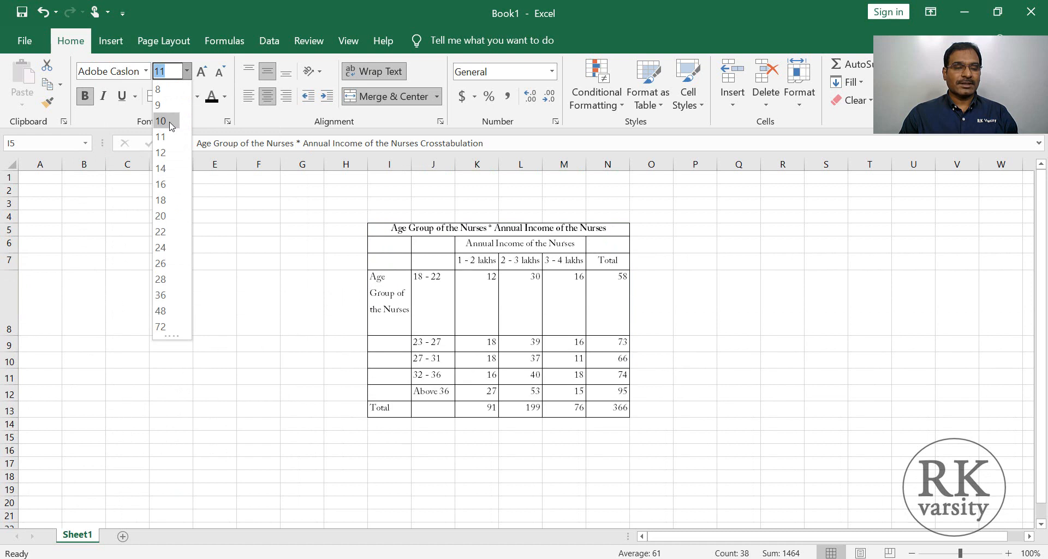
pyautogui.click(738, 303)
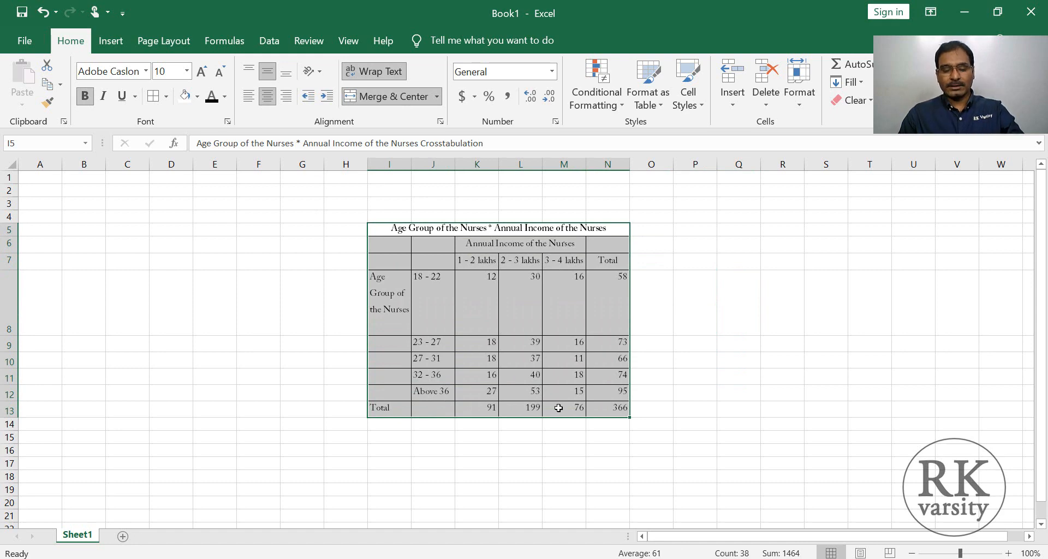
# Step: Copy the formatted table into Word and AutoFit it to the window
pyautogui.press('ctrl+c')
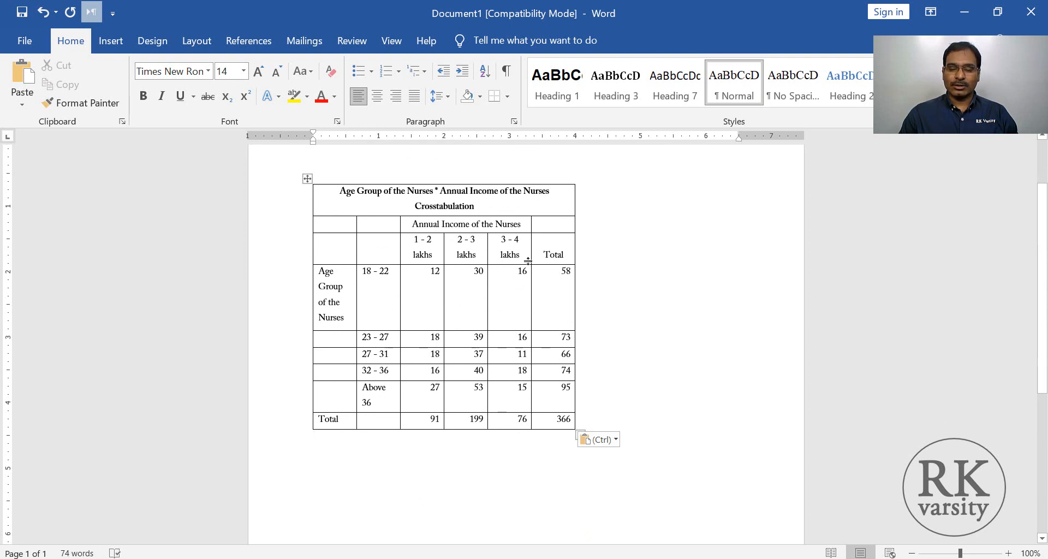
pyautogui.moveTo(289, 187)
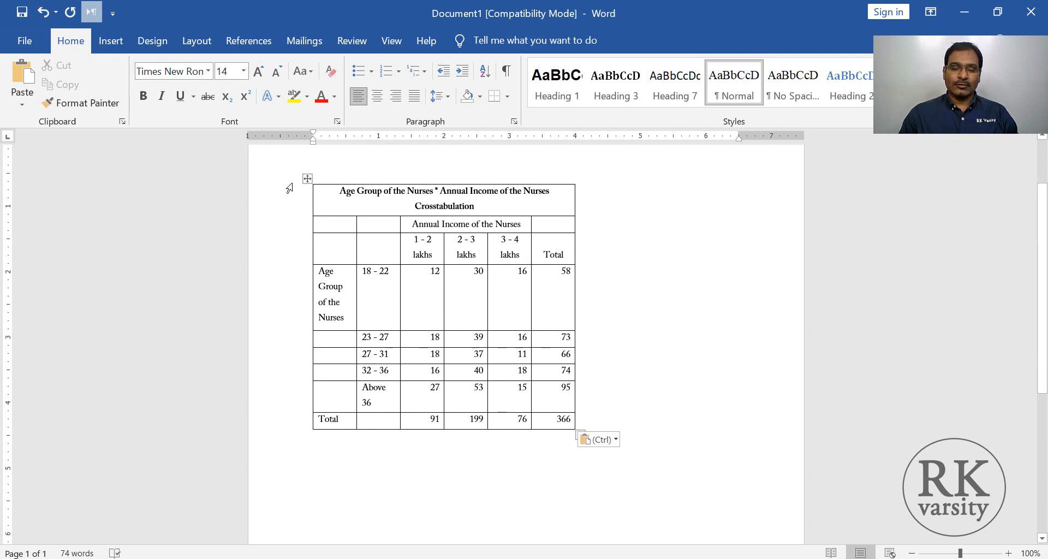
pyautogui.click(306, 178)
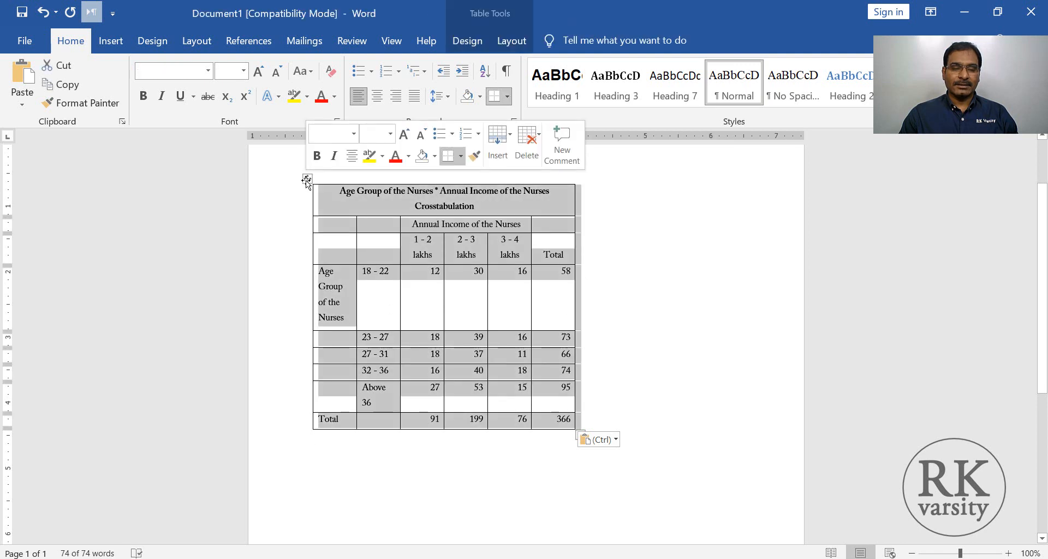
pyautogui.rightClick(307, 181)
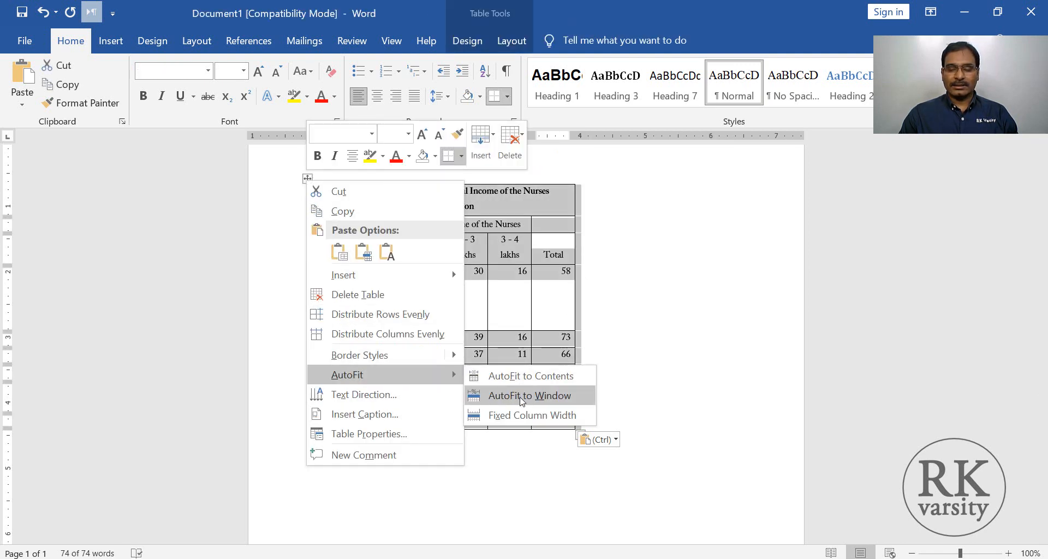
pyautogui.click(528, 395)
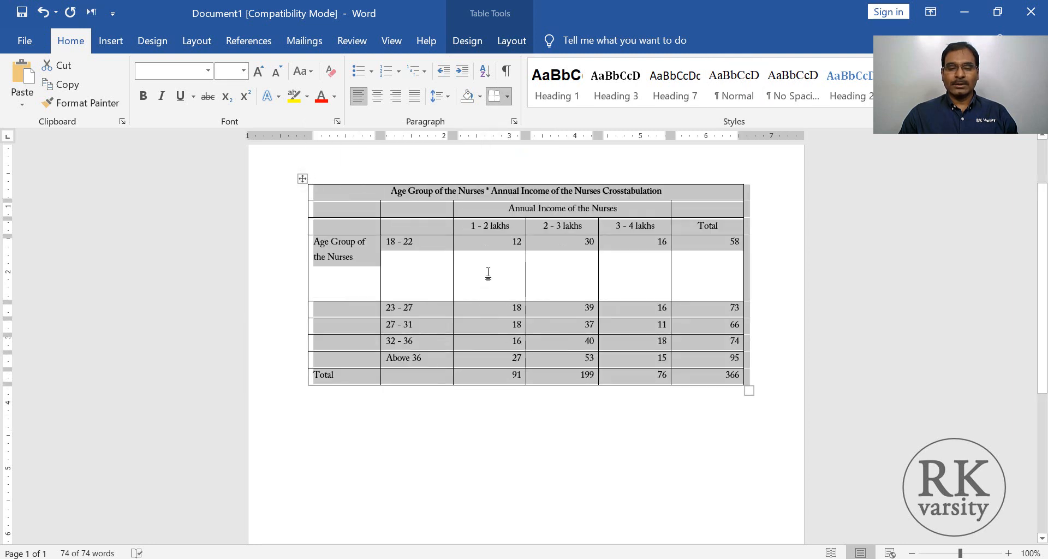
# Step: Shrink the tall 18 - 22 row, then deselect and reselect the table
pyautogui.click(301, 178)
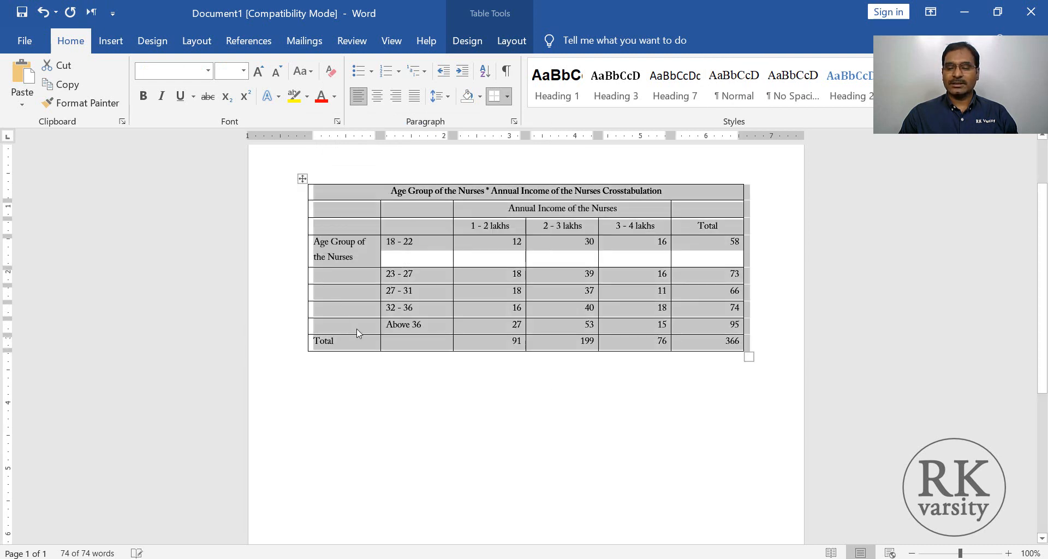
pyautogui.click(455, 257)
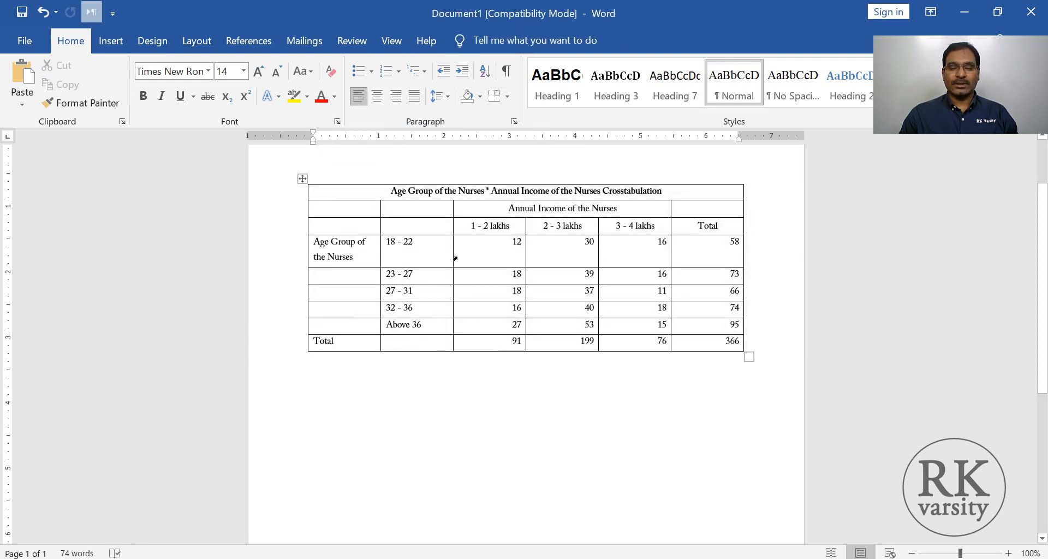
pyautogui.moveTo(443, 292)
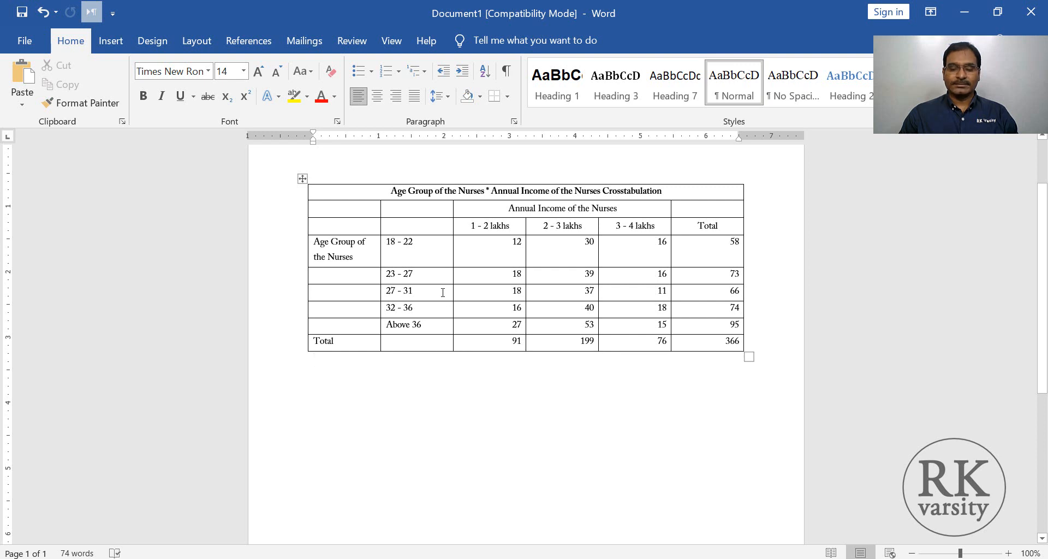
pyautogui.moveTo(570, 277)
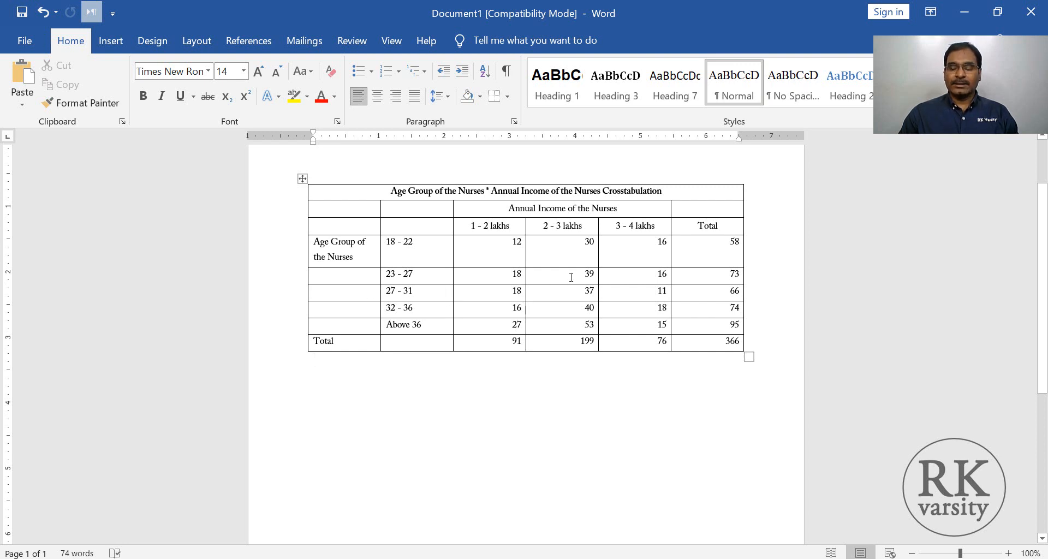
pyautogui.click(312, 359)
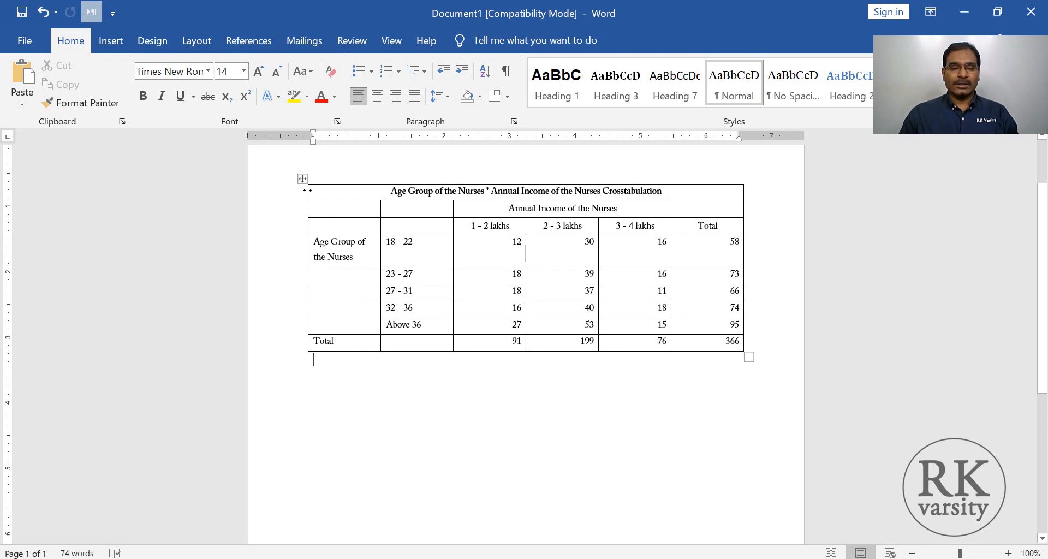
pyautogui.click(302, 178)
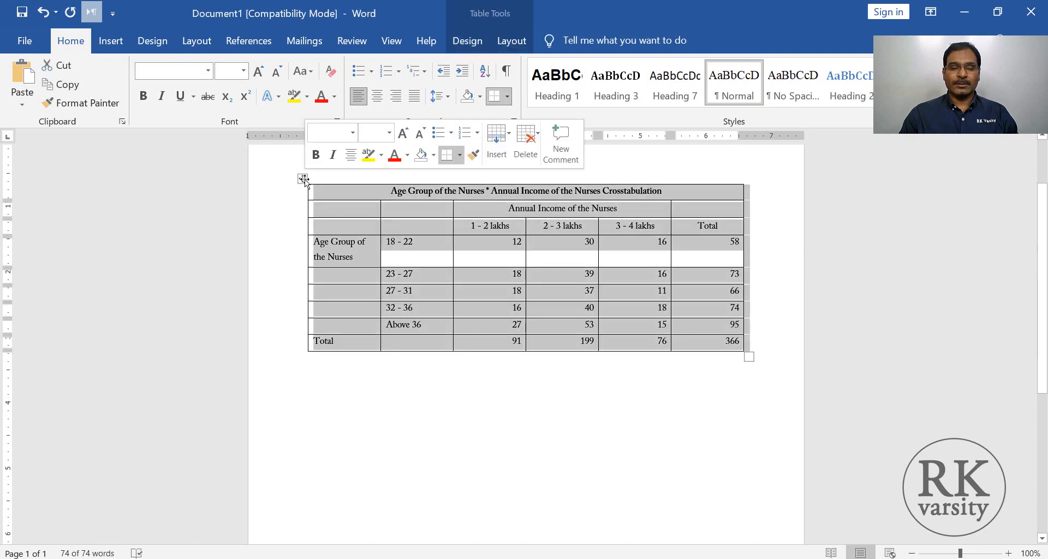
# Step: Reselect the table and begin editing the Annual Income header text
pyautogui.click(468, 41)
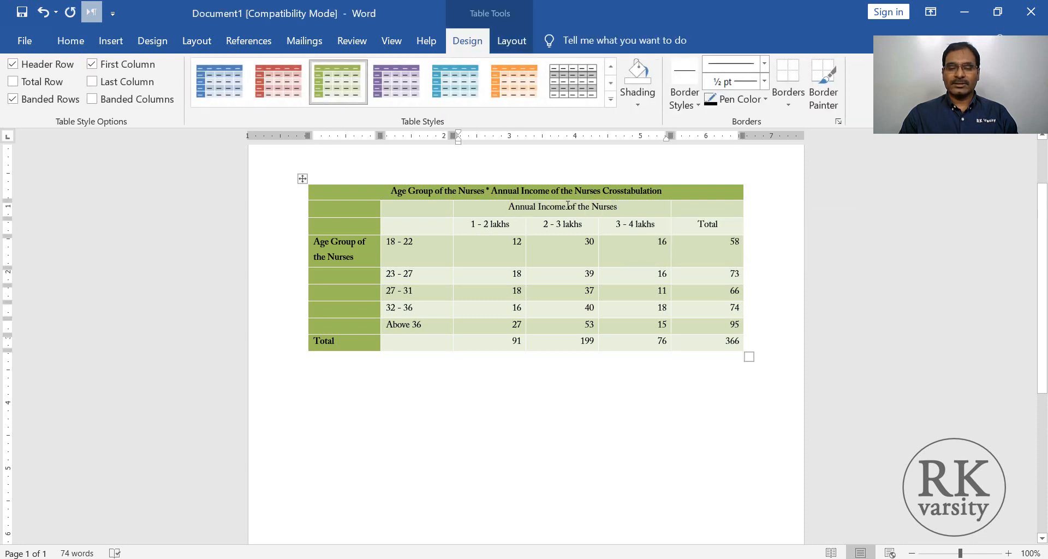
pyautogui.click(594, 206)
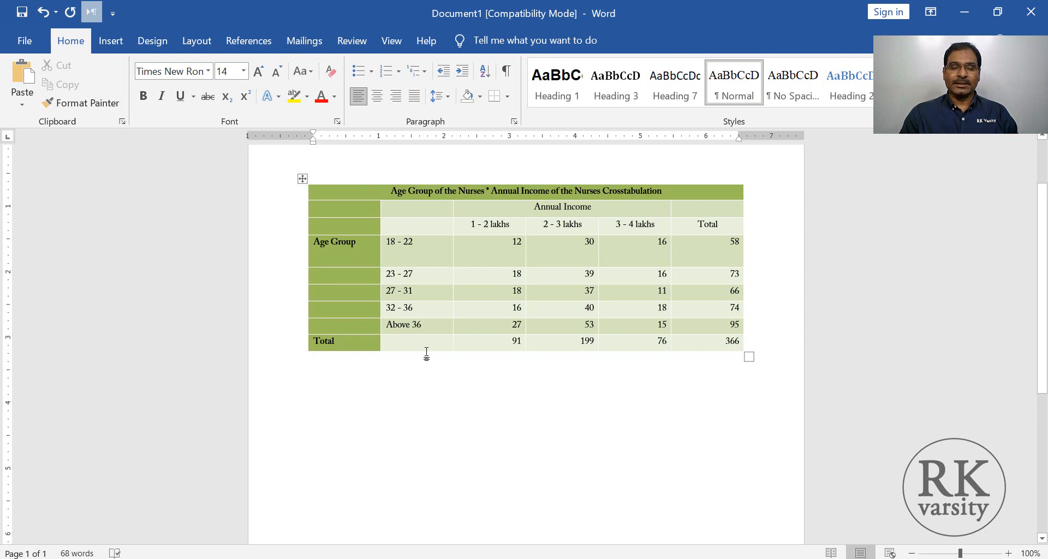
pyautogui.moveTo(499, 436)
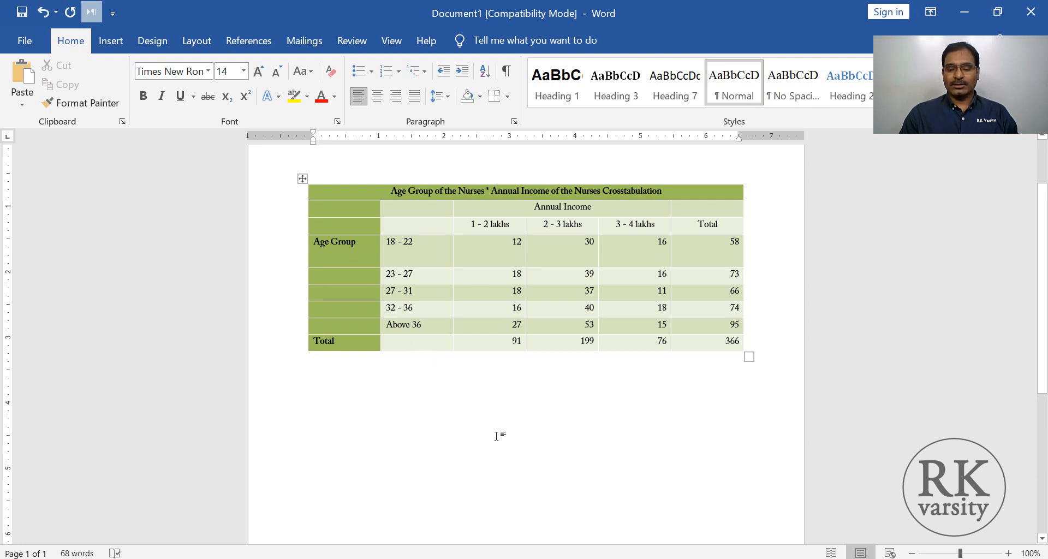
pyautogui.click(313, 359)
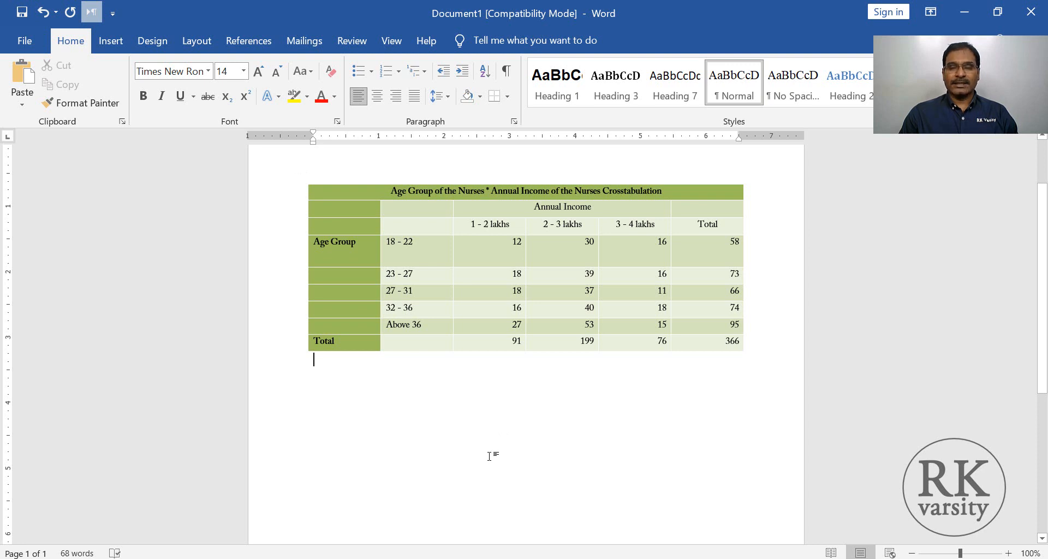
pyautogui.moveTo(388, 402)
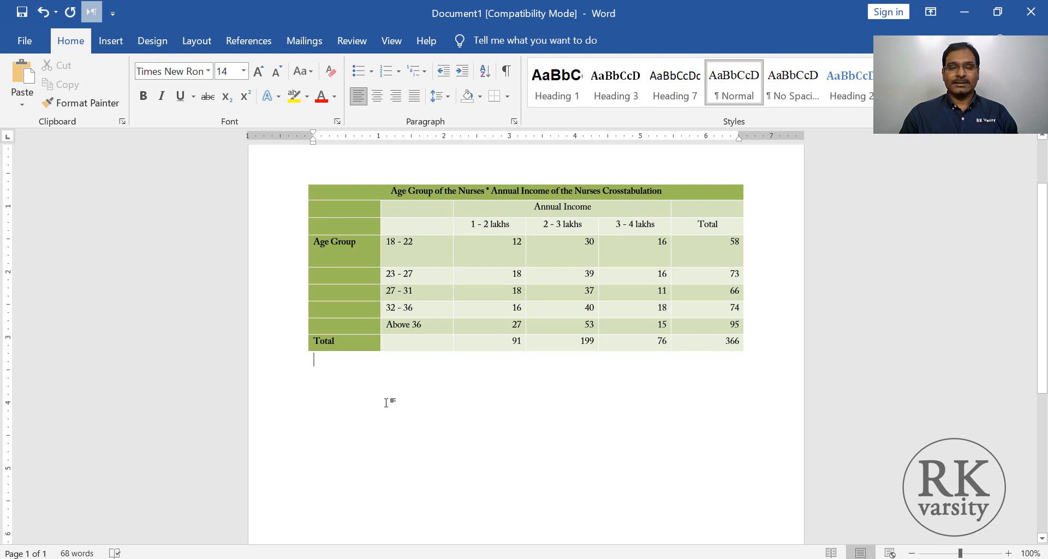
pyautogui.moveTo(428, 453)
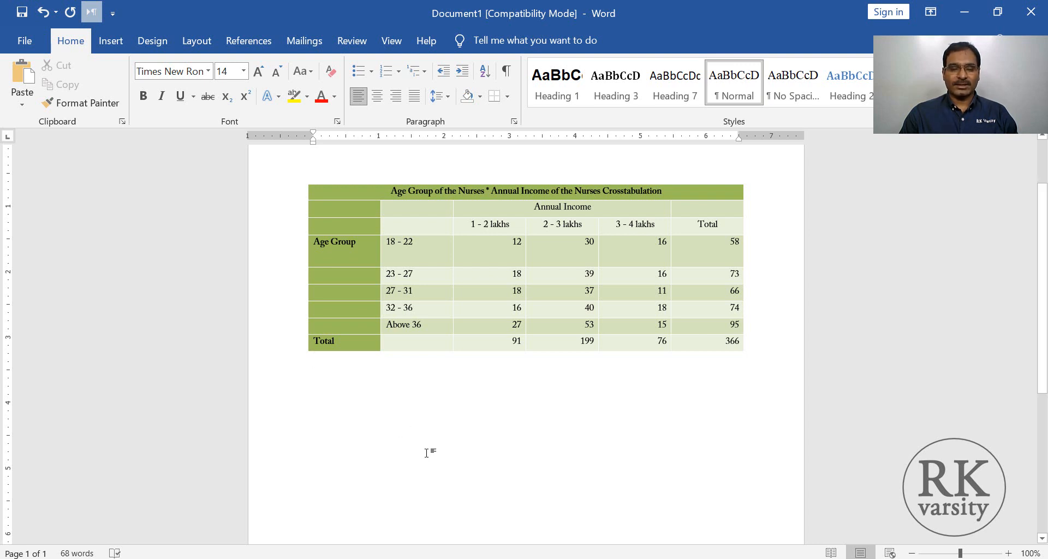